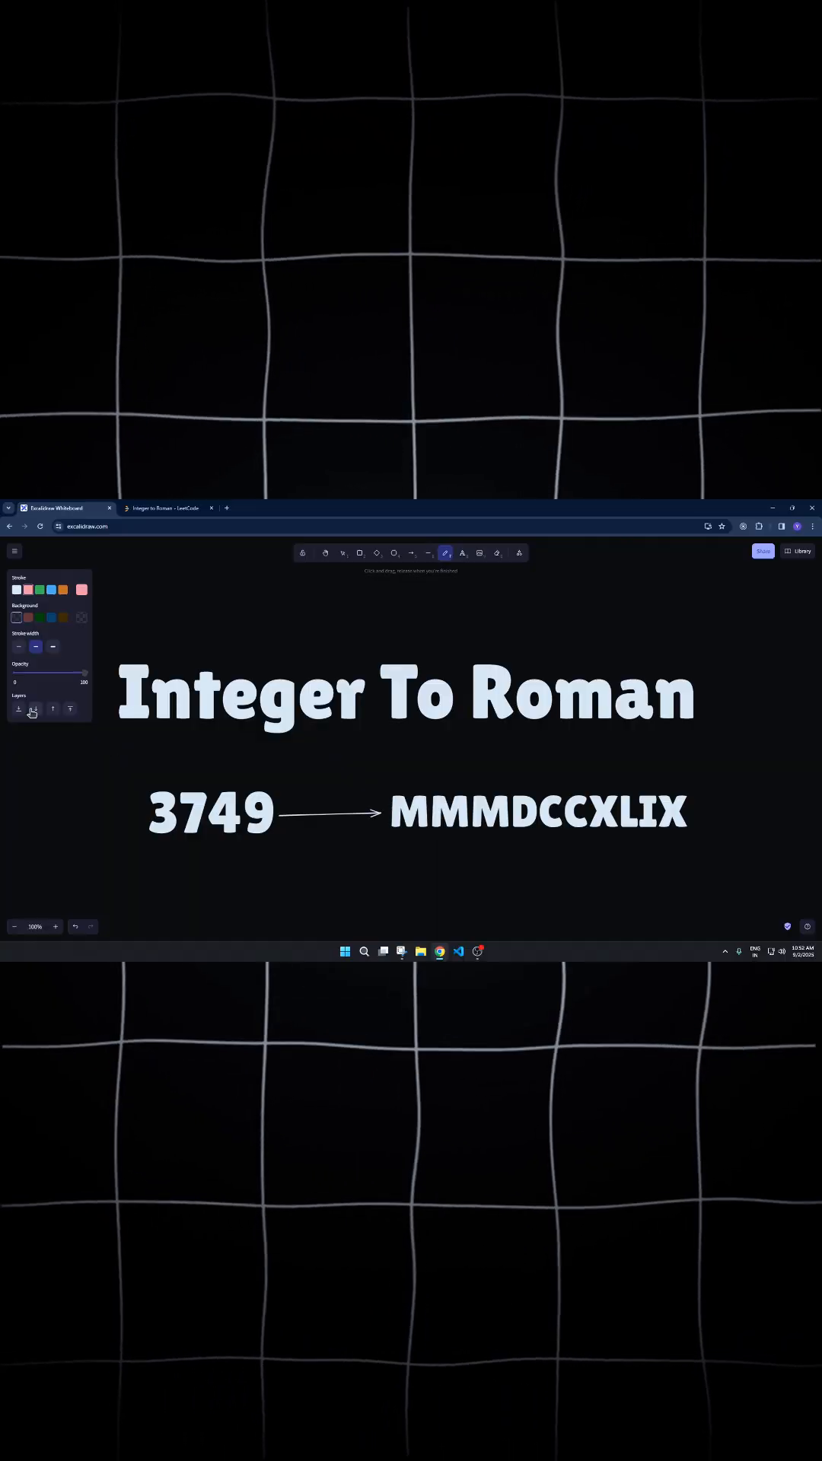
# Pan the canvas to the Roman symbol-value table and the 4–IV to 900–CM subtractive pairs
pyautogui.moveTo(121, 732); pyautogui.dragTo(697, 729)
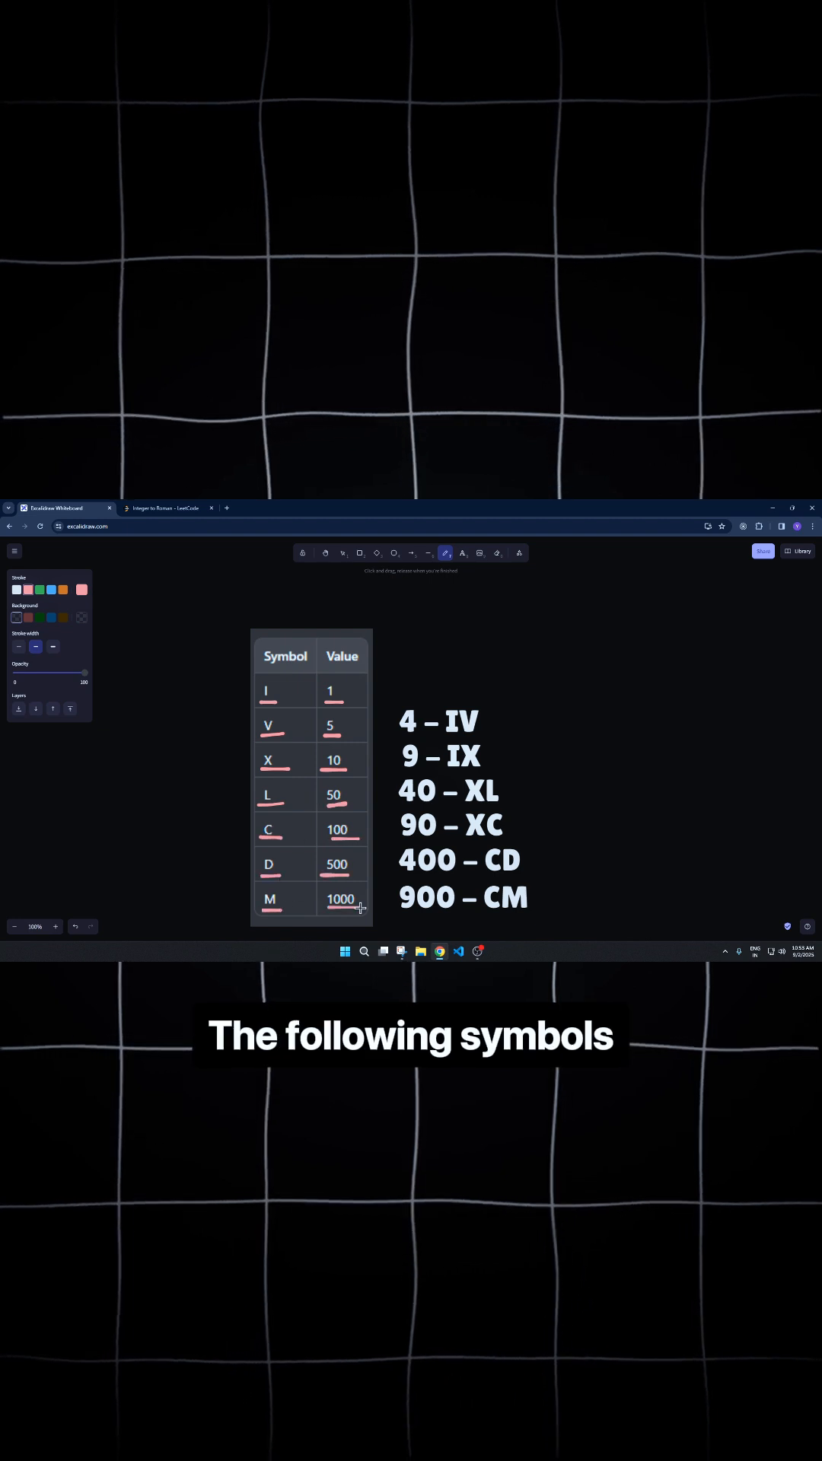
pyautogui.moveTo(400, 708); pyautogui.dragTo(536, 923)
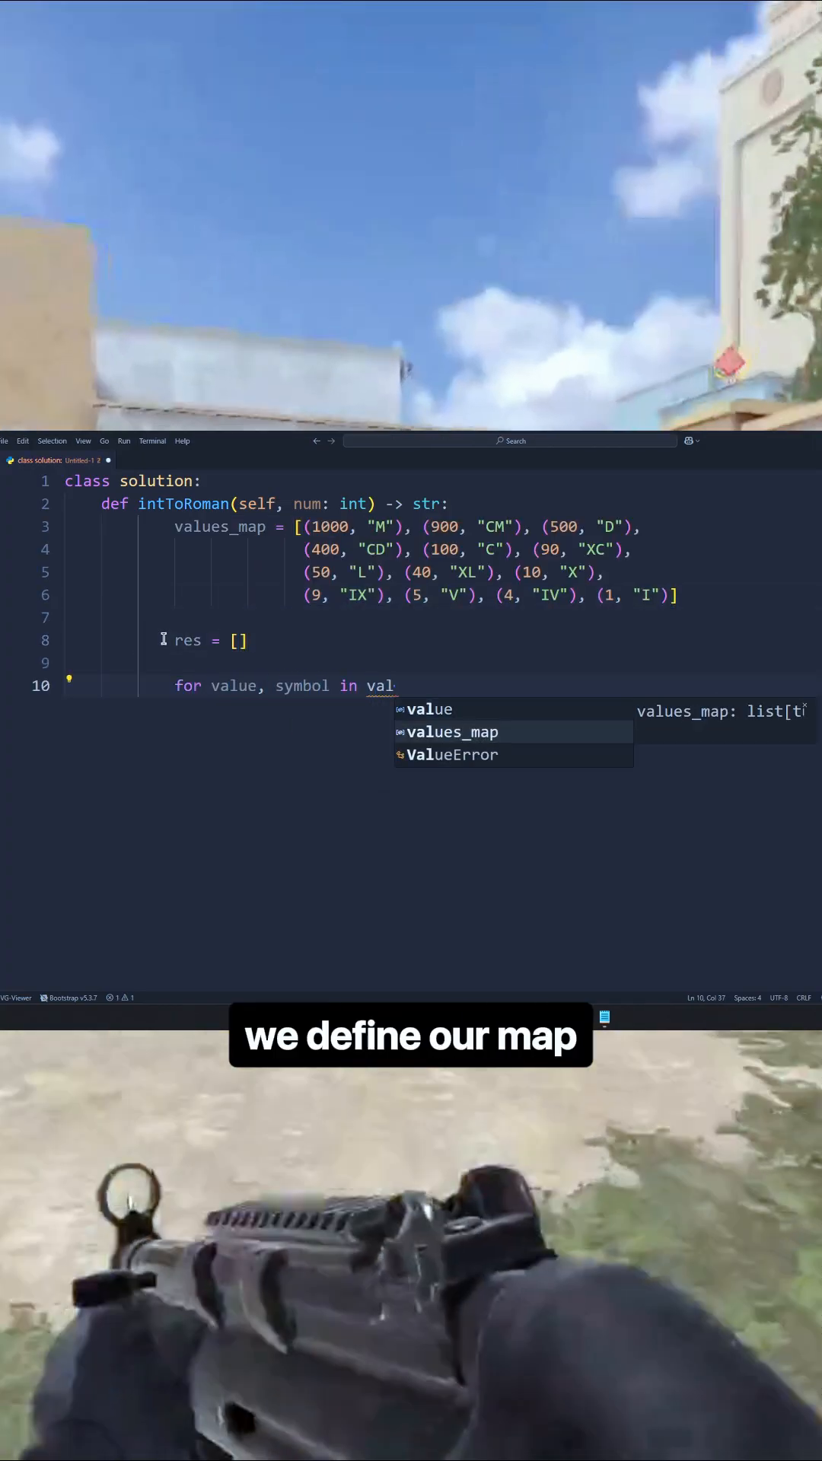
# Finish the loop over values_map with the num == 0 break and begin 'count = num'
pyautogui.write('values_map:')
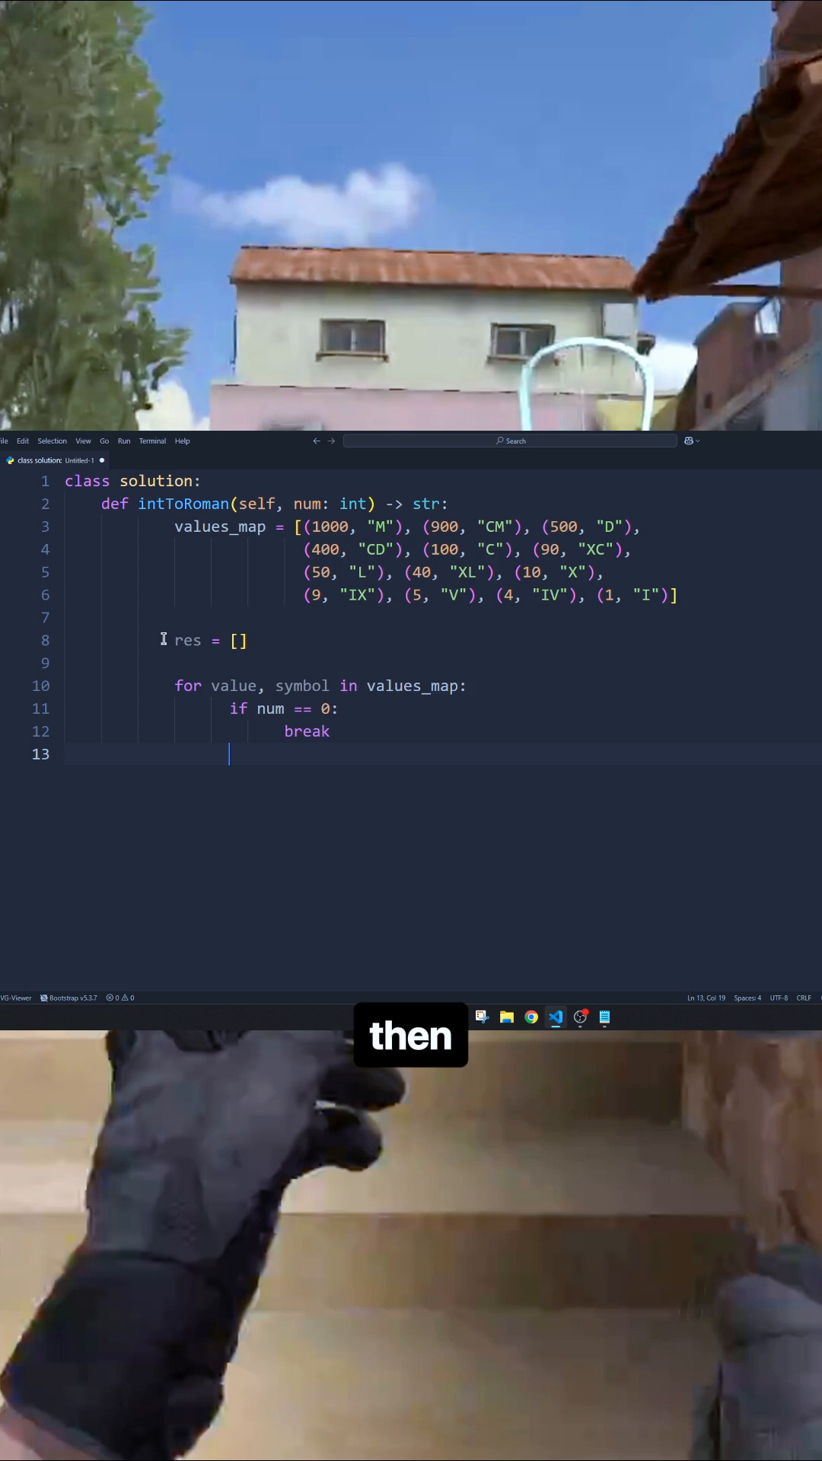
pyautogui.write('count = num')
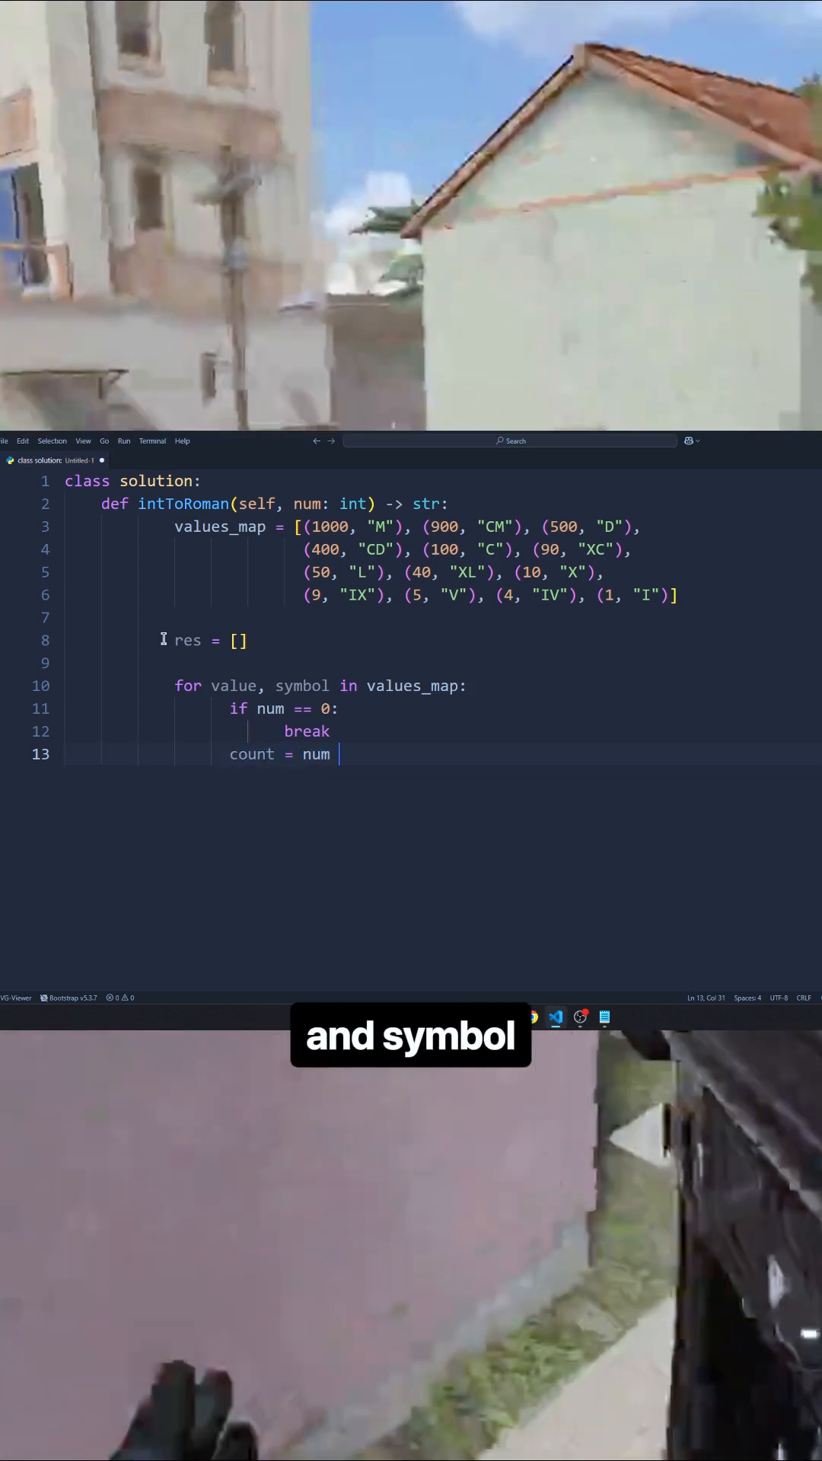